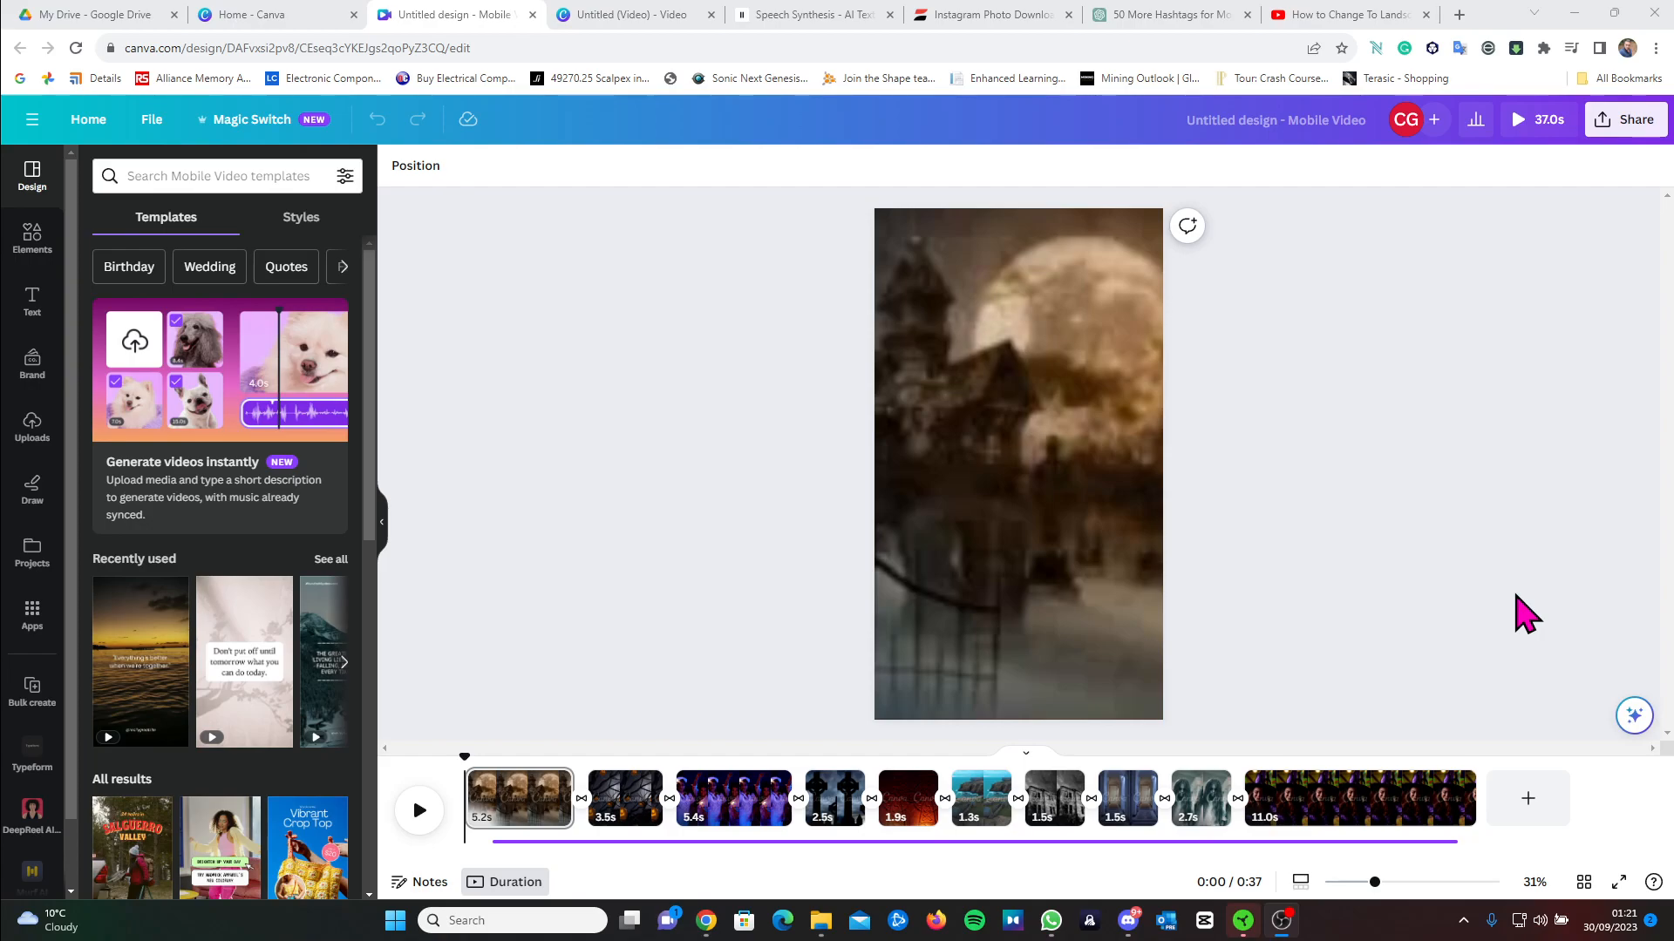
mouse_move(1260, 488)
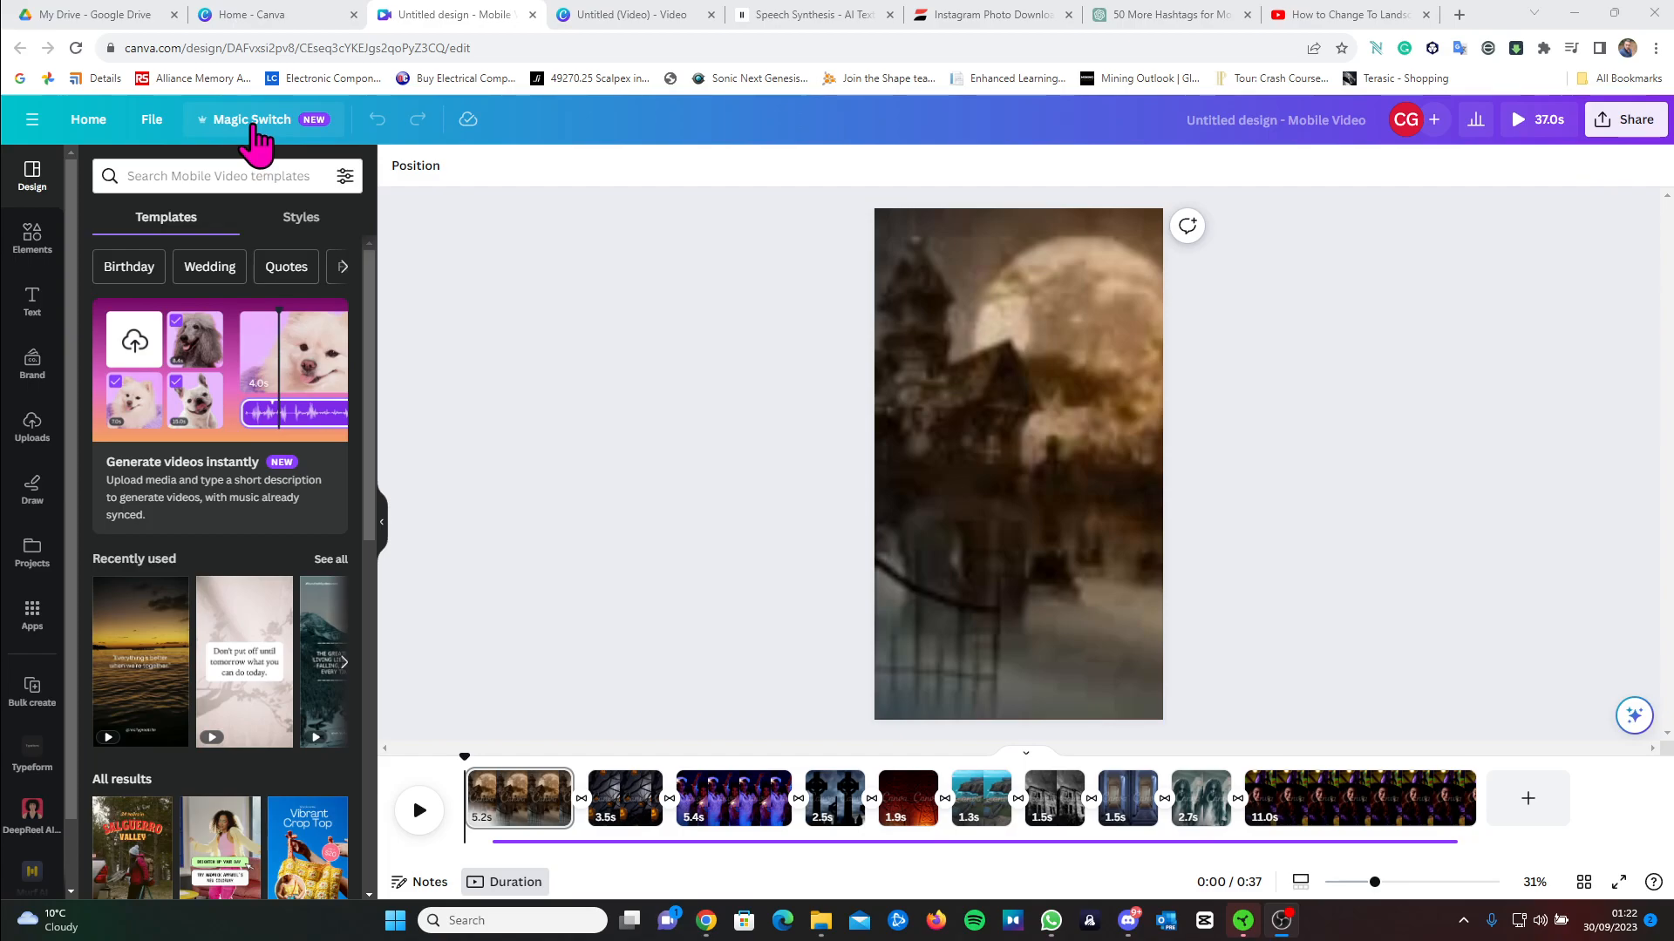
Open Magic Switch and browse the Videos category of resize formats
left_click(253, 120)
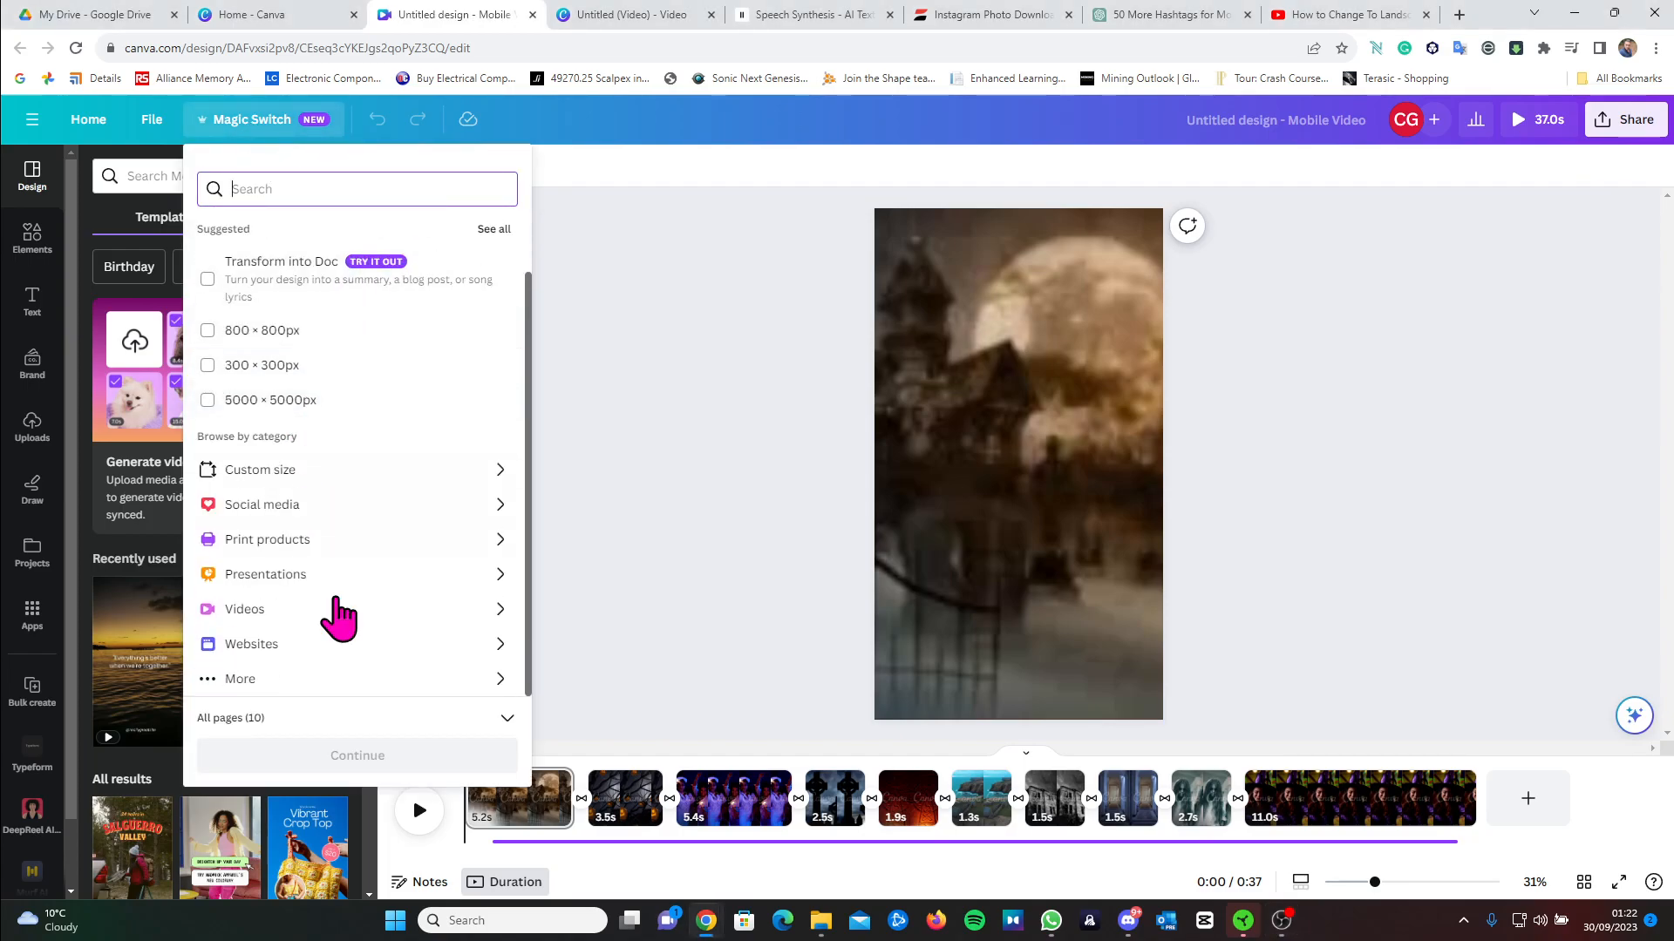
mouse_move(294, 636)
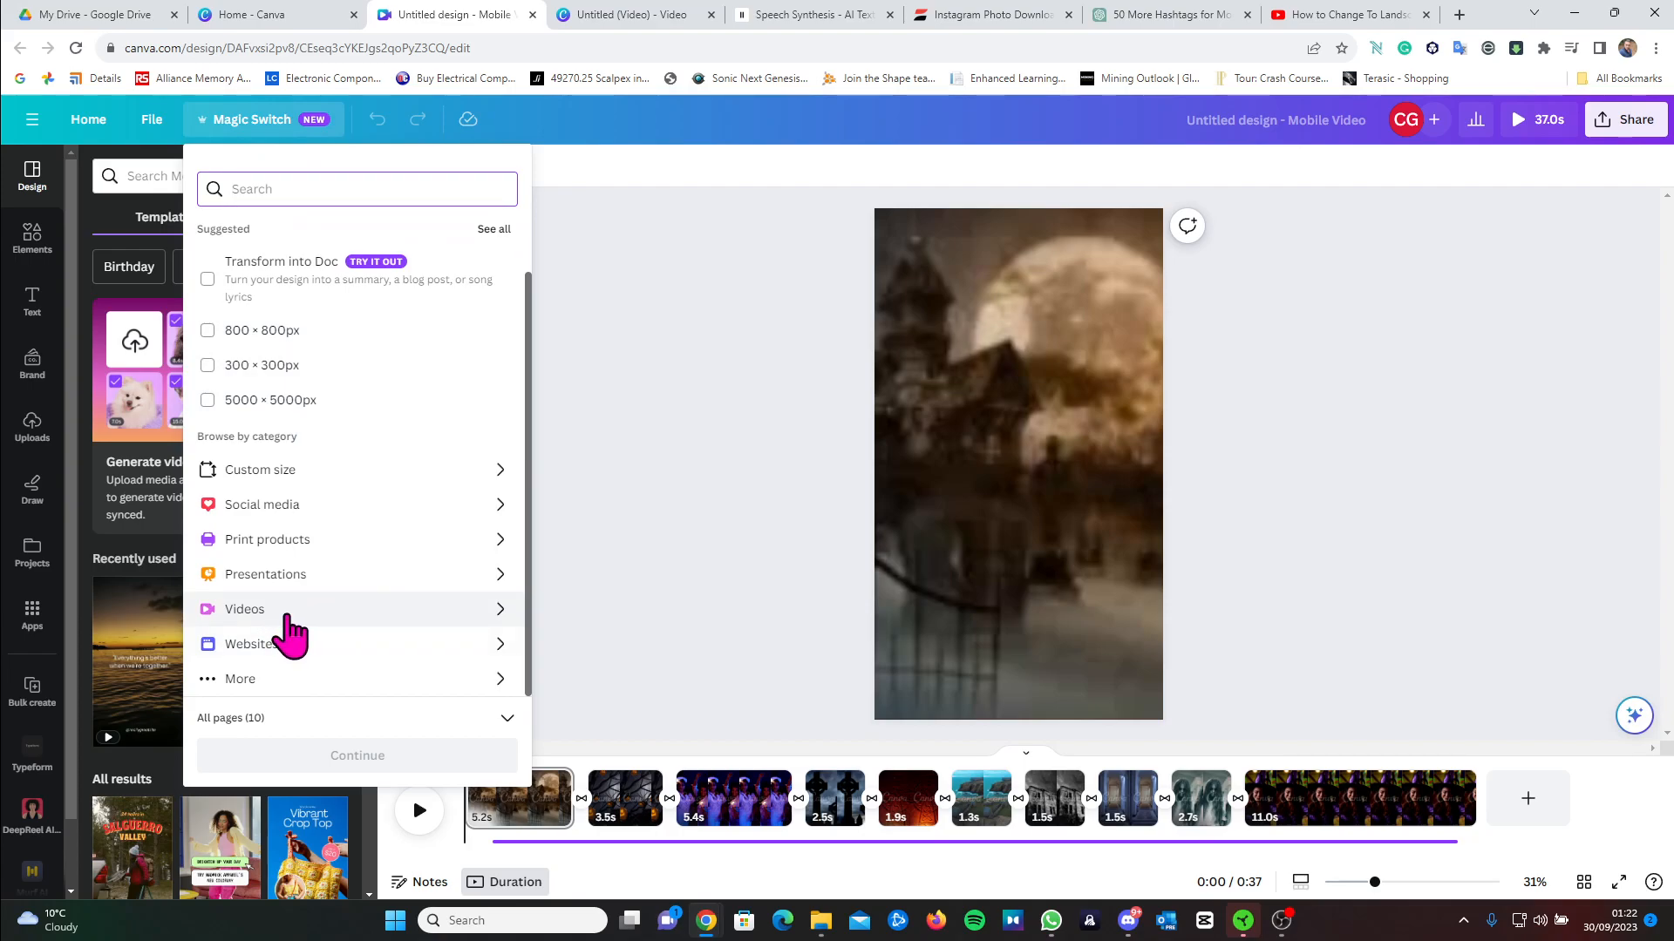
left_click(243, 608)
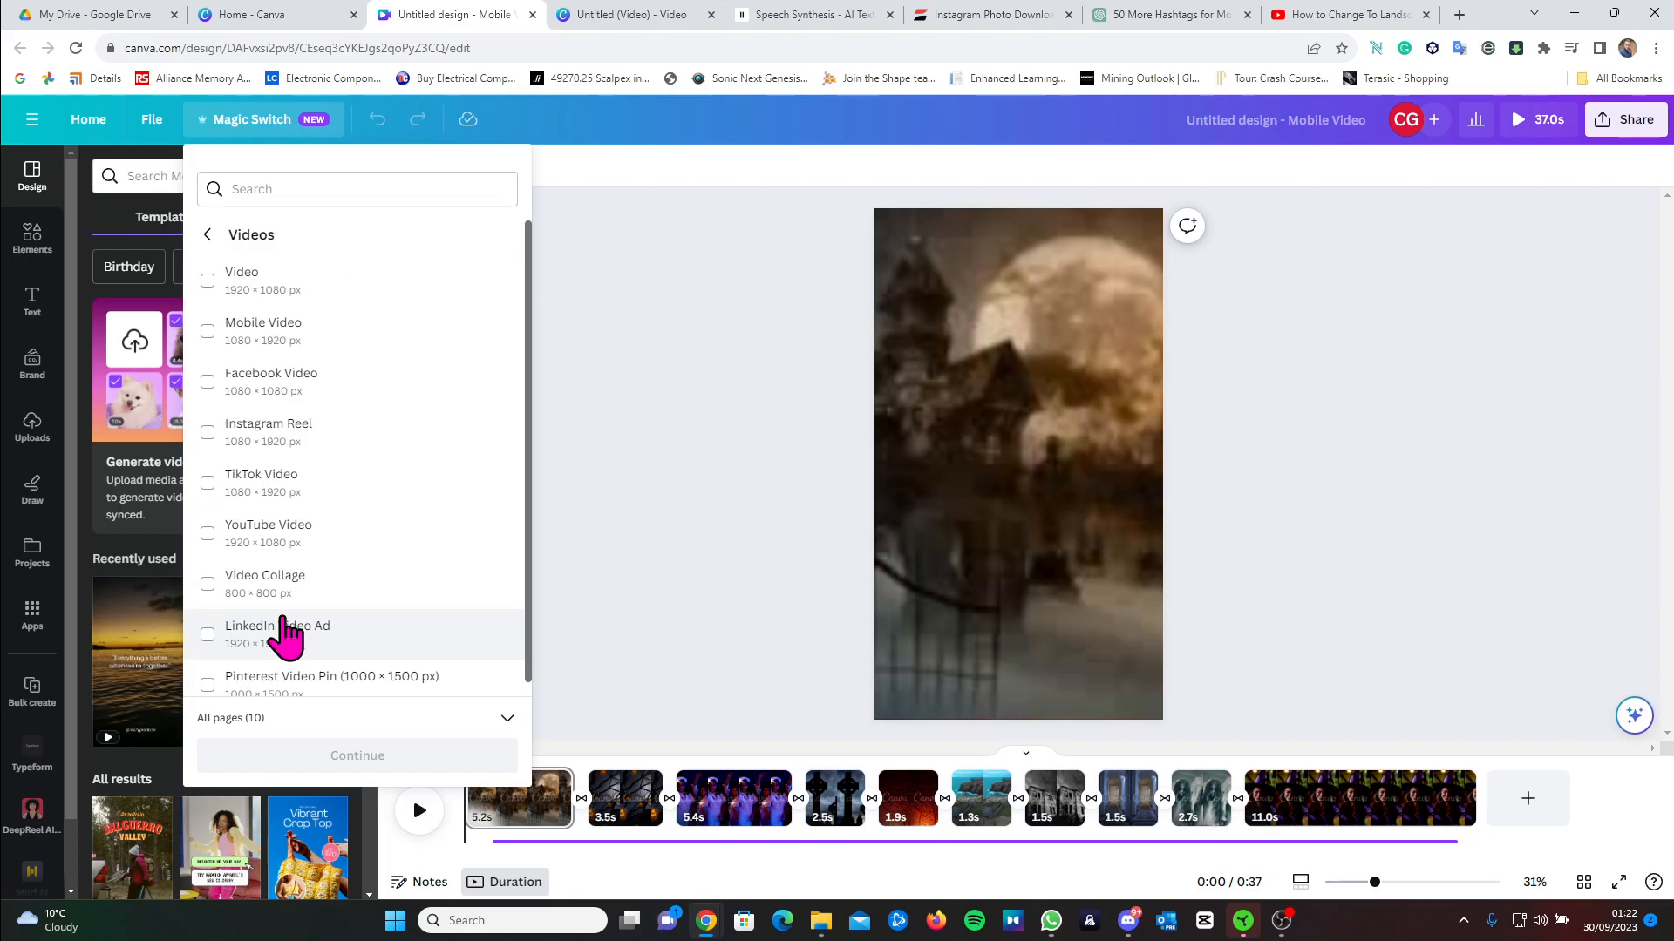
mouse_move(299, 555)
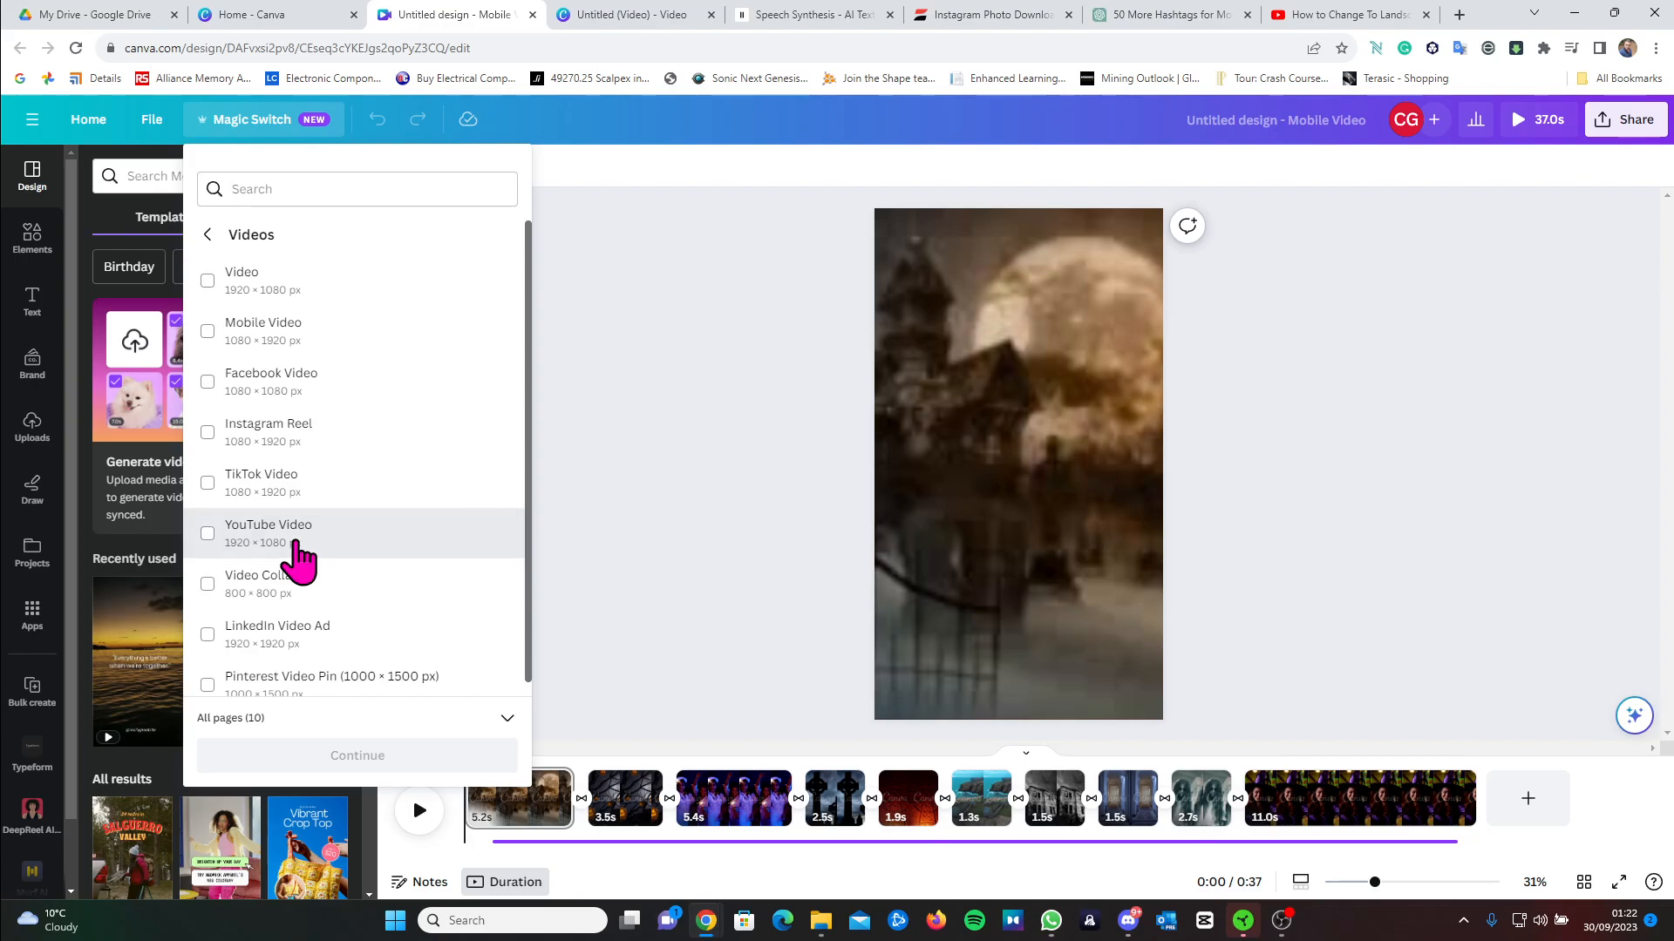
Select YouTube Video (1920 × 1080), continue, and resize into a copy
left_click(208, 534)
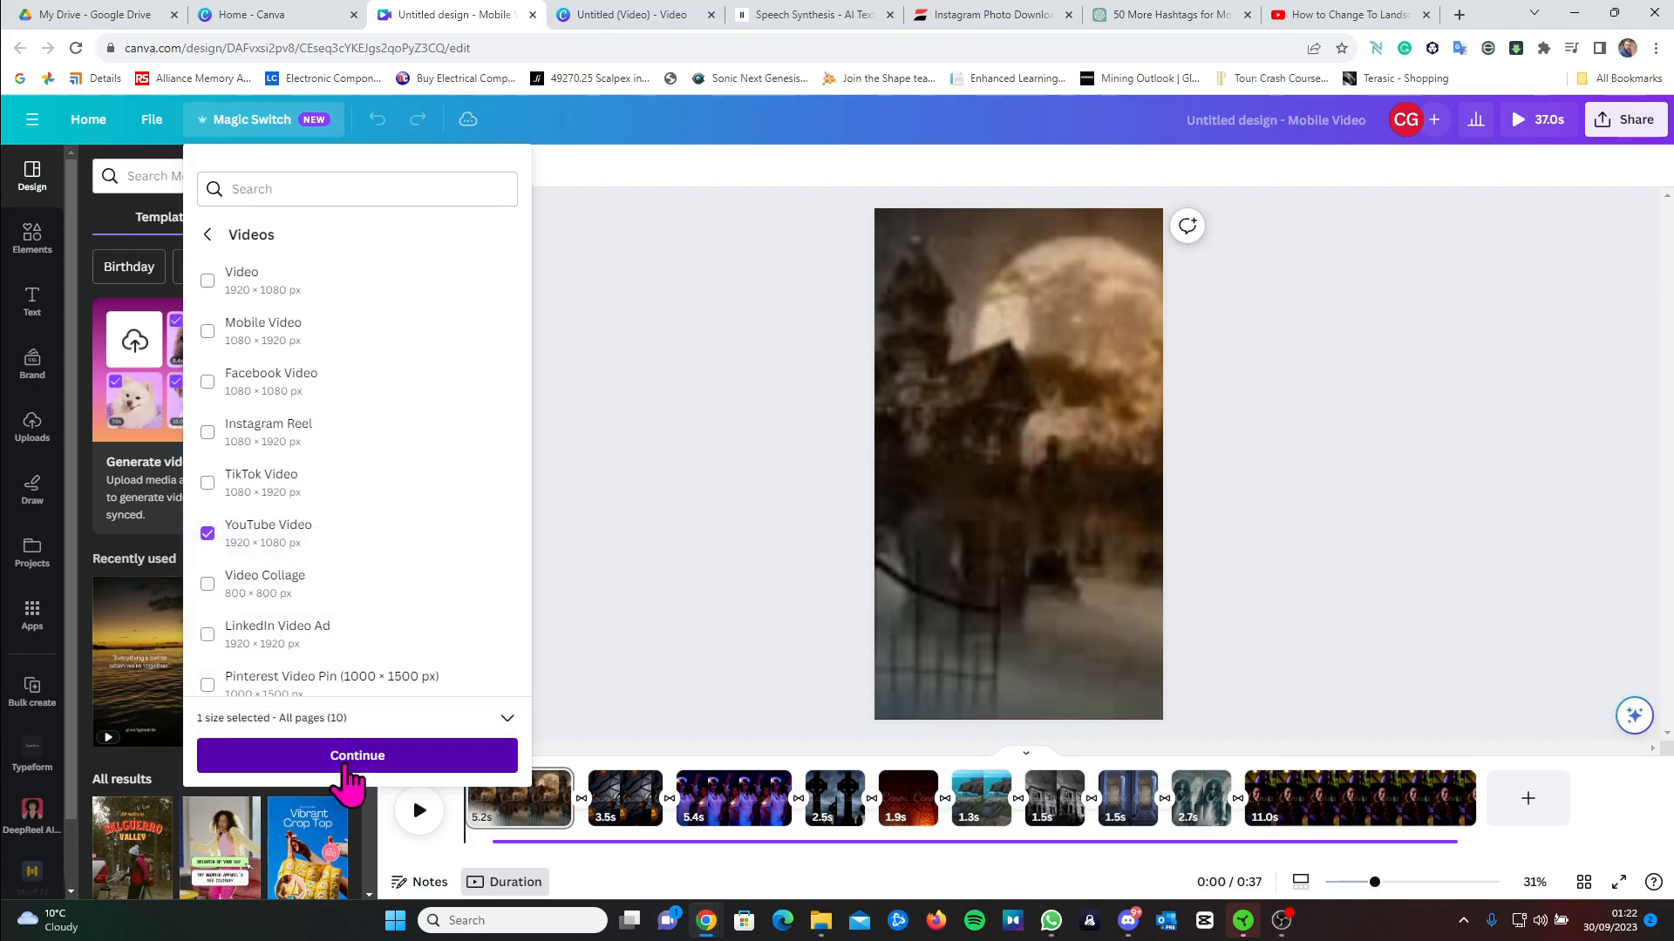
left_click(356, 755)
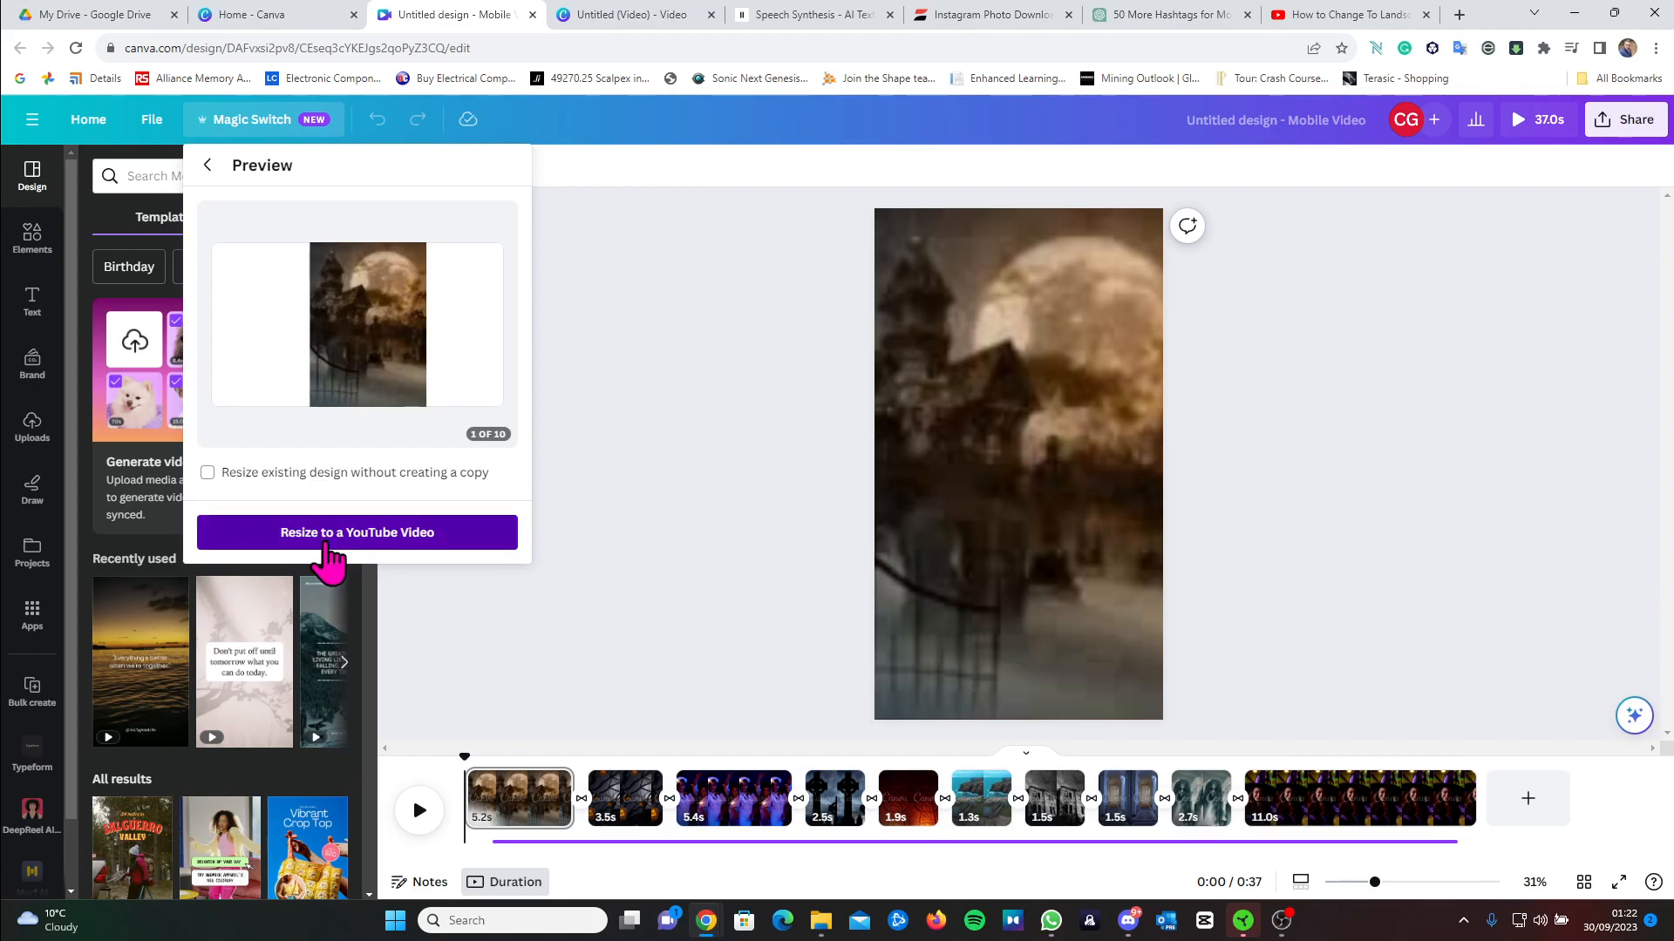
left_click(357, 533)
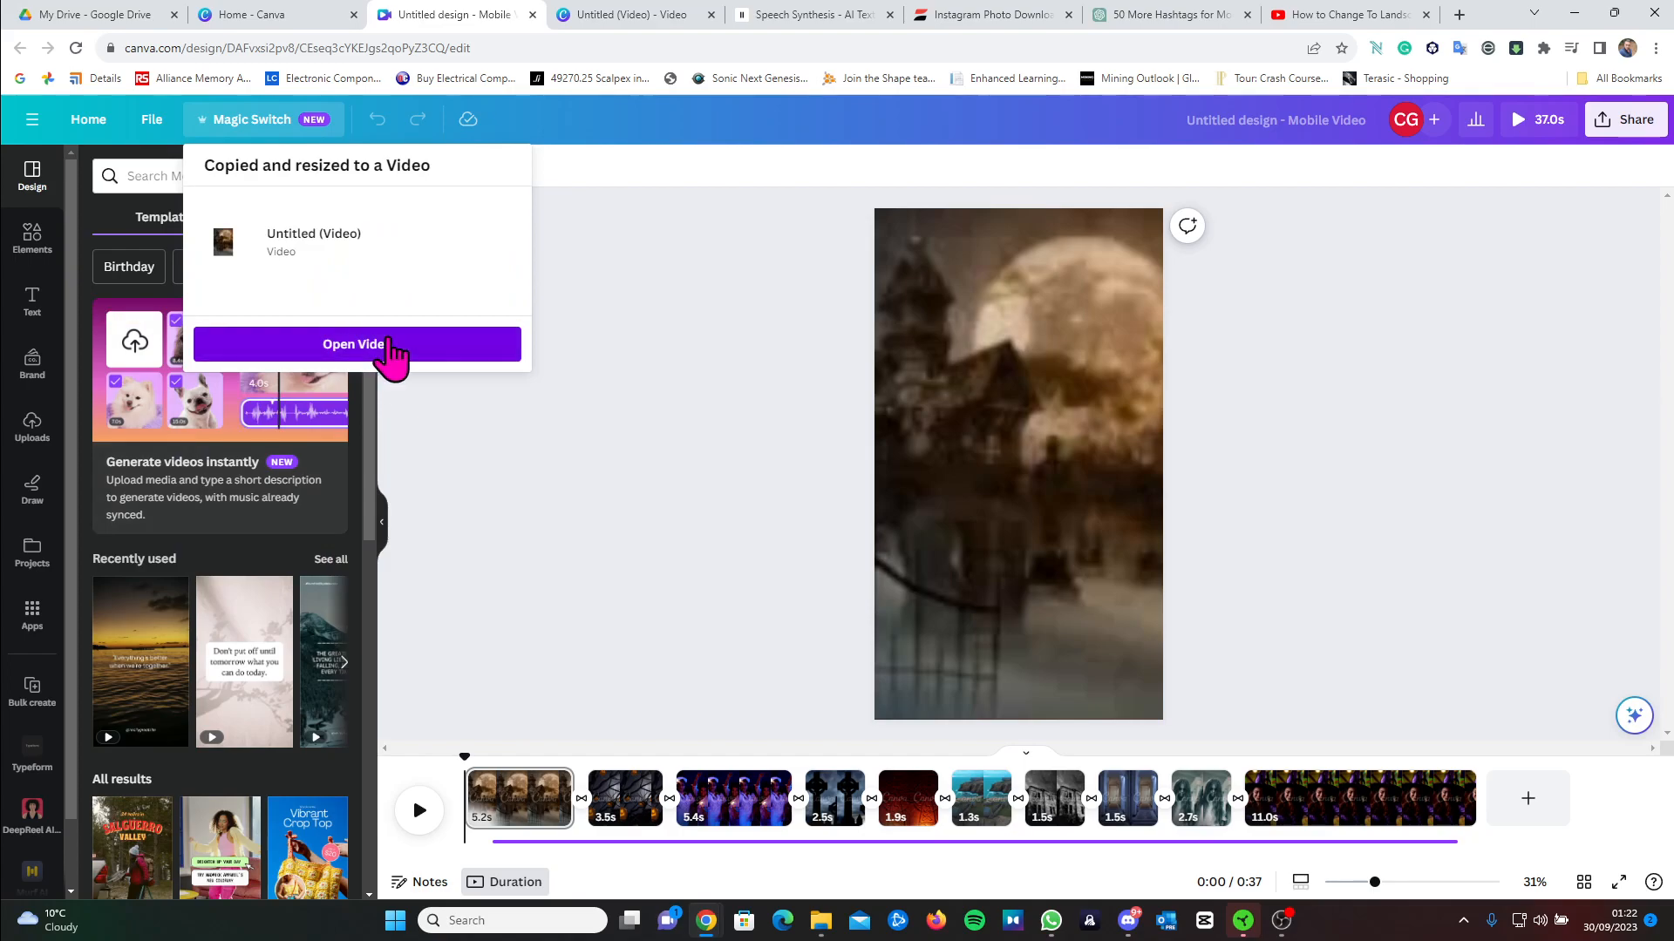
Open the resized Untitled (Video) copy from the Copied and resized panel
left_click(357, 343)
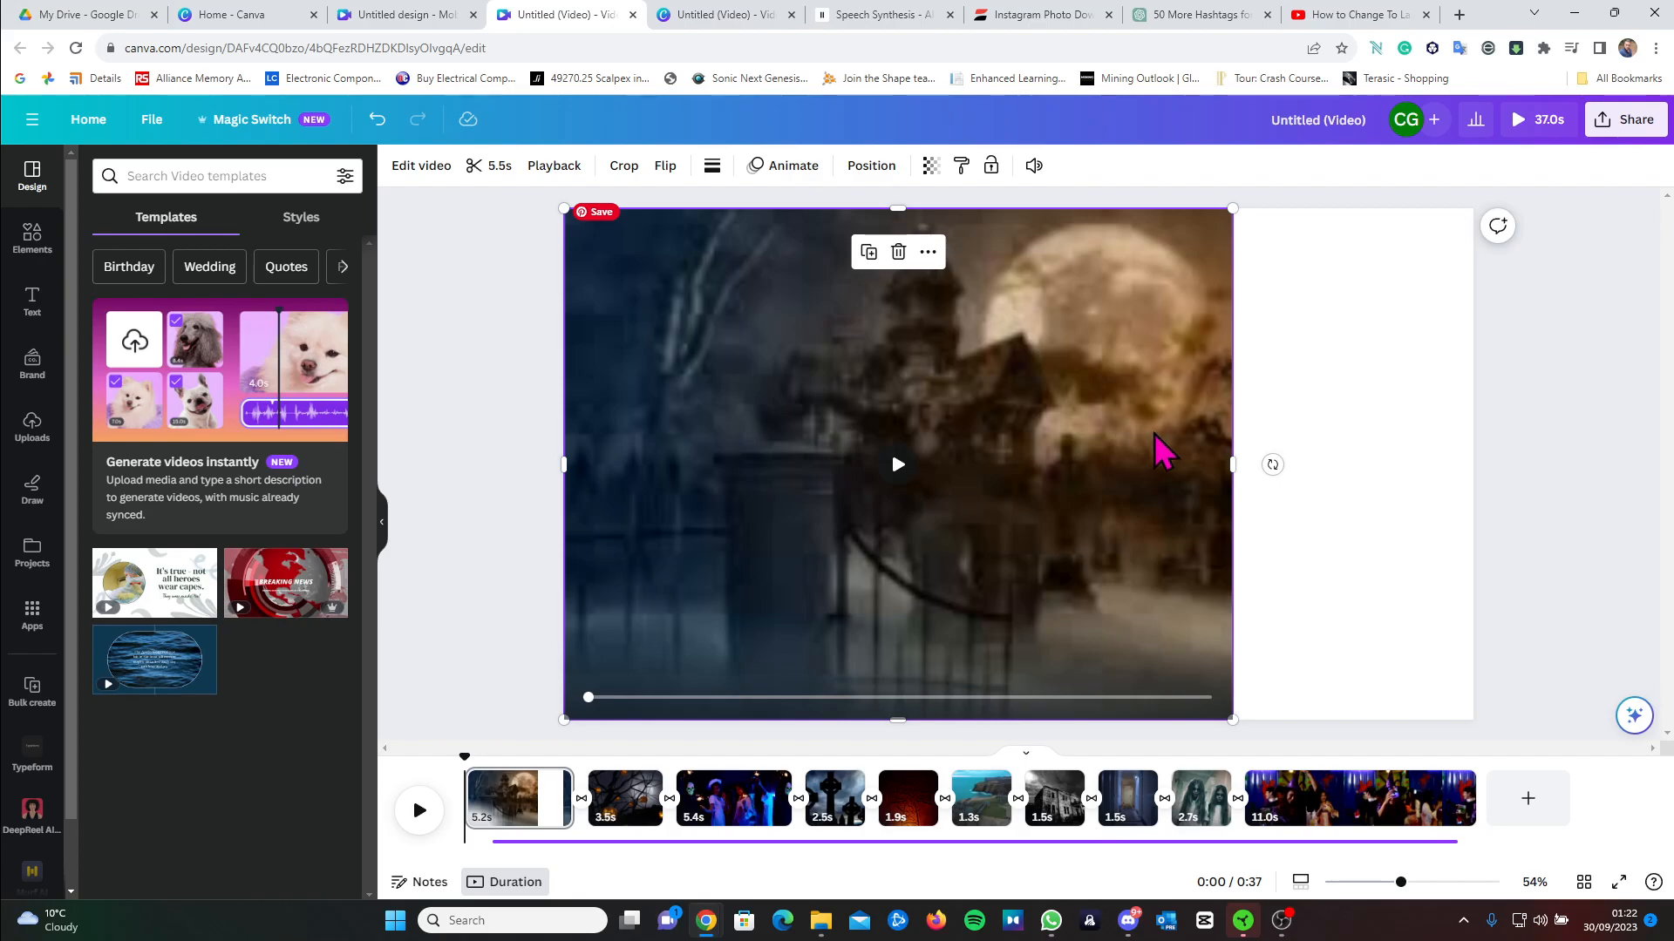
Stretch the haunted-house clip to fill the page, then check graveyard, corridor and witch-party scenes
left_click_drag(1233, 463, 1463, 463)
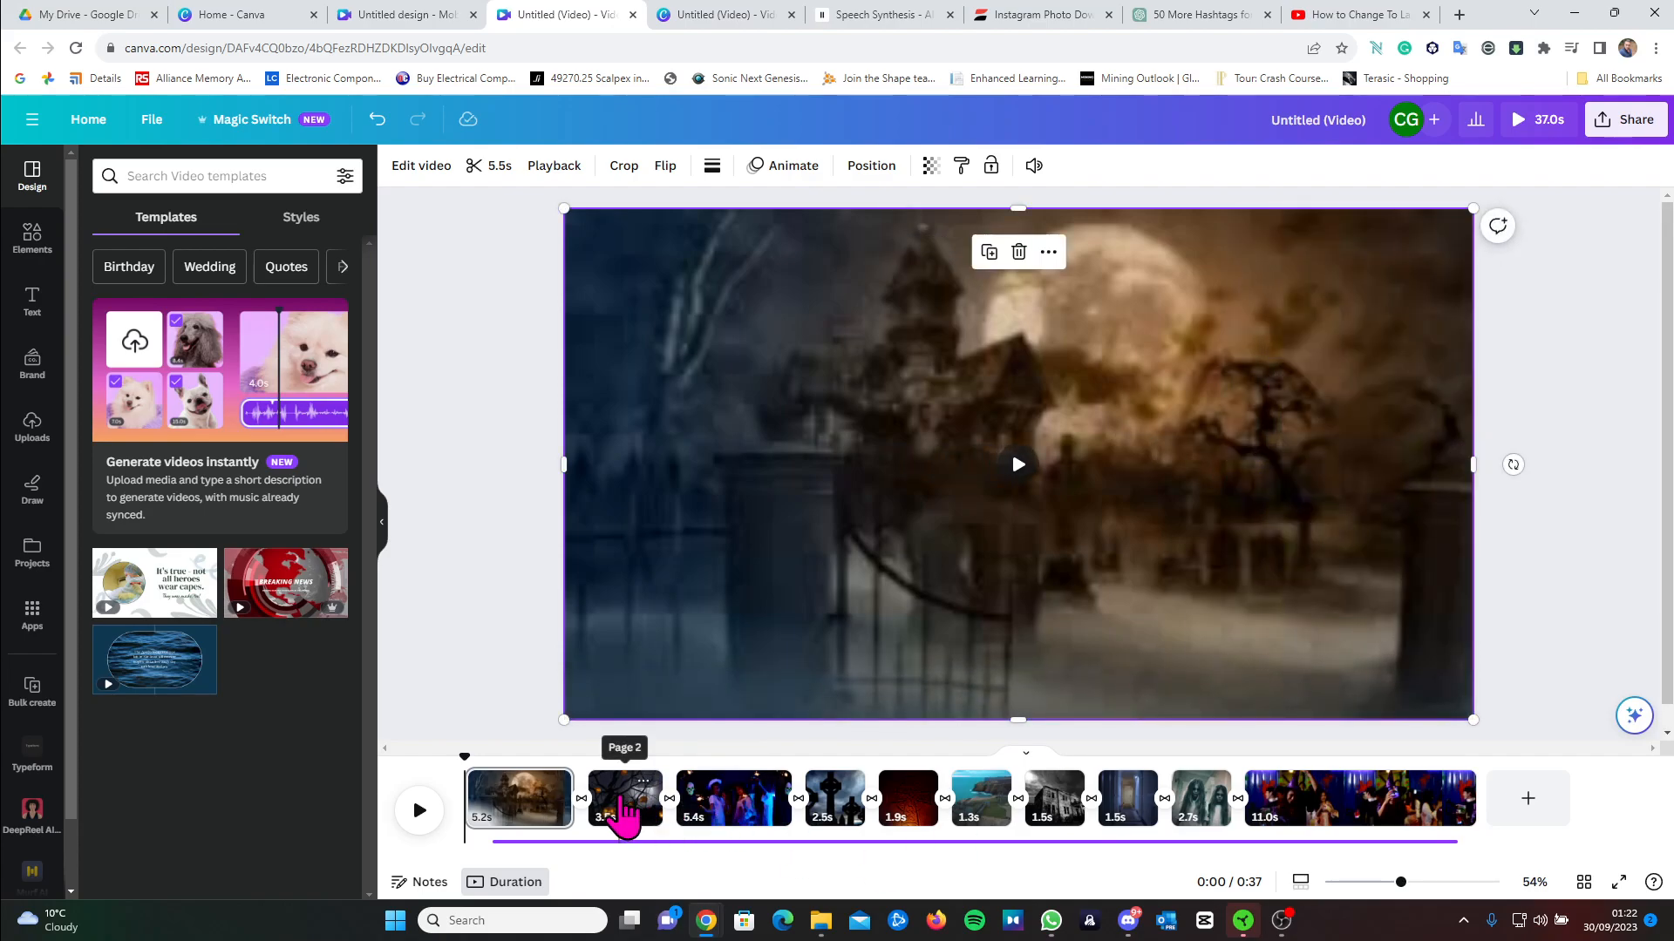
left_click(625, 799)
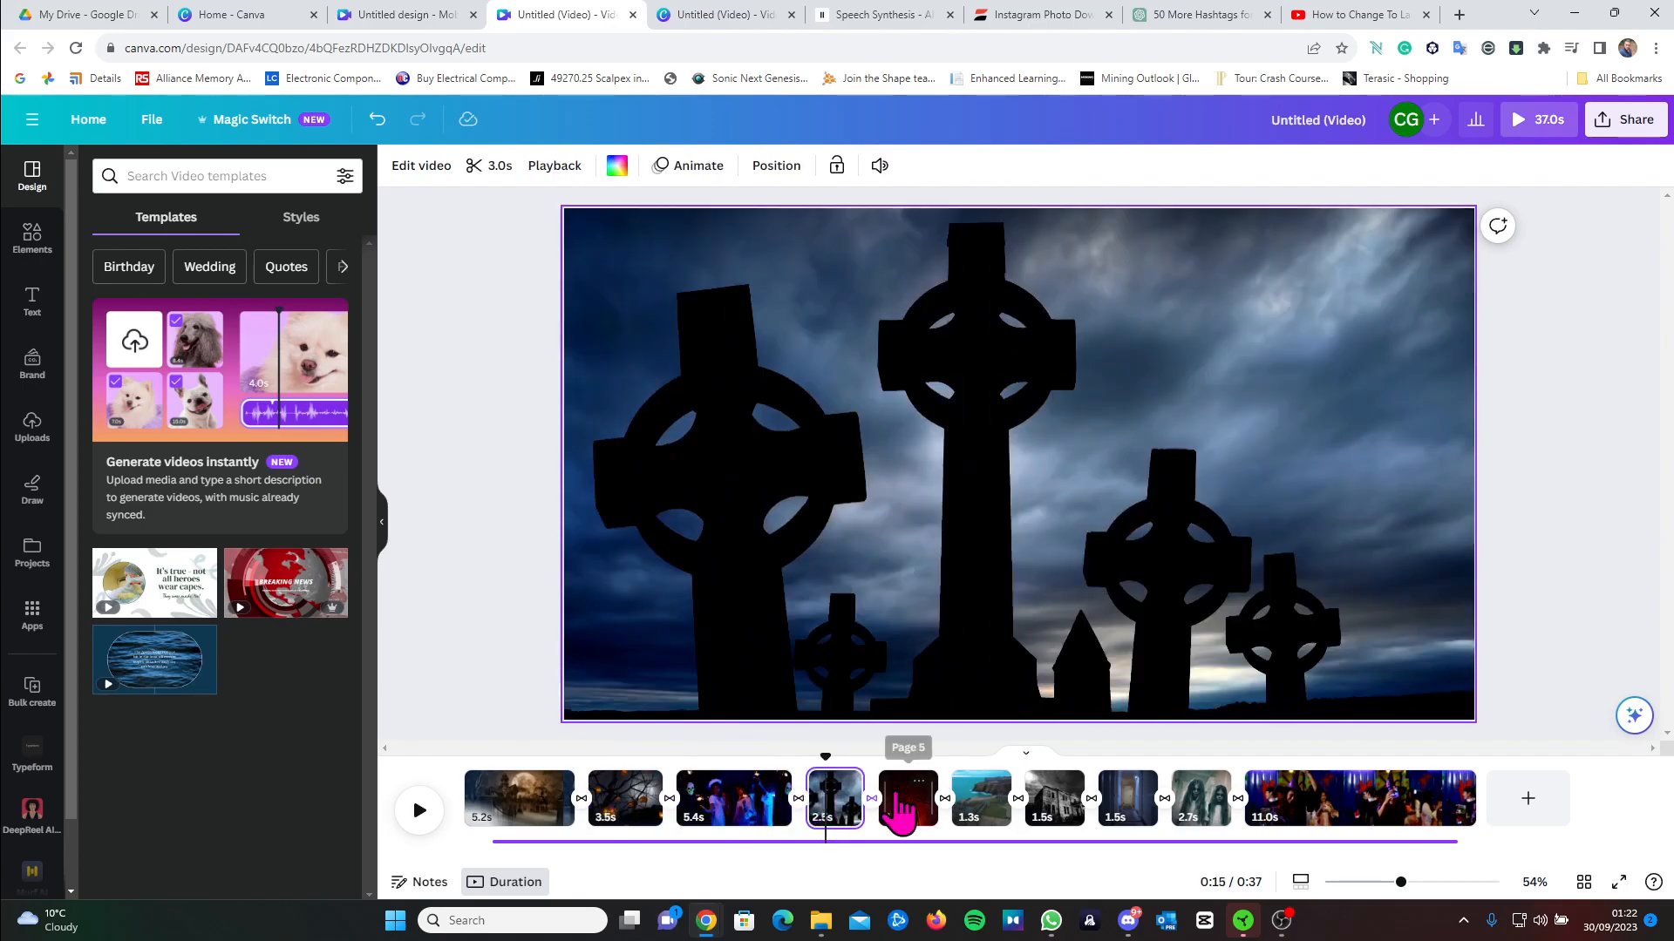
left_click(976, 799)
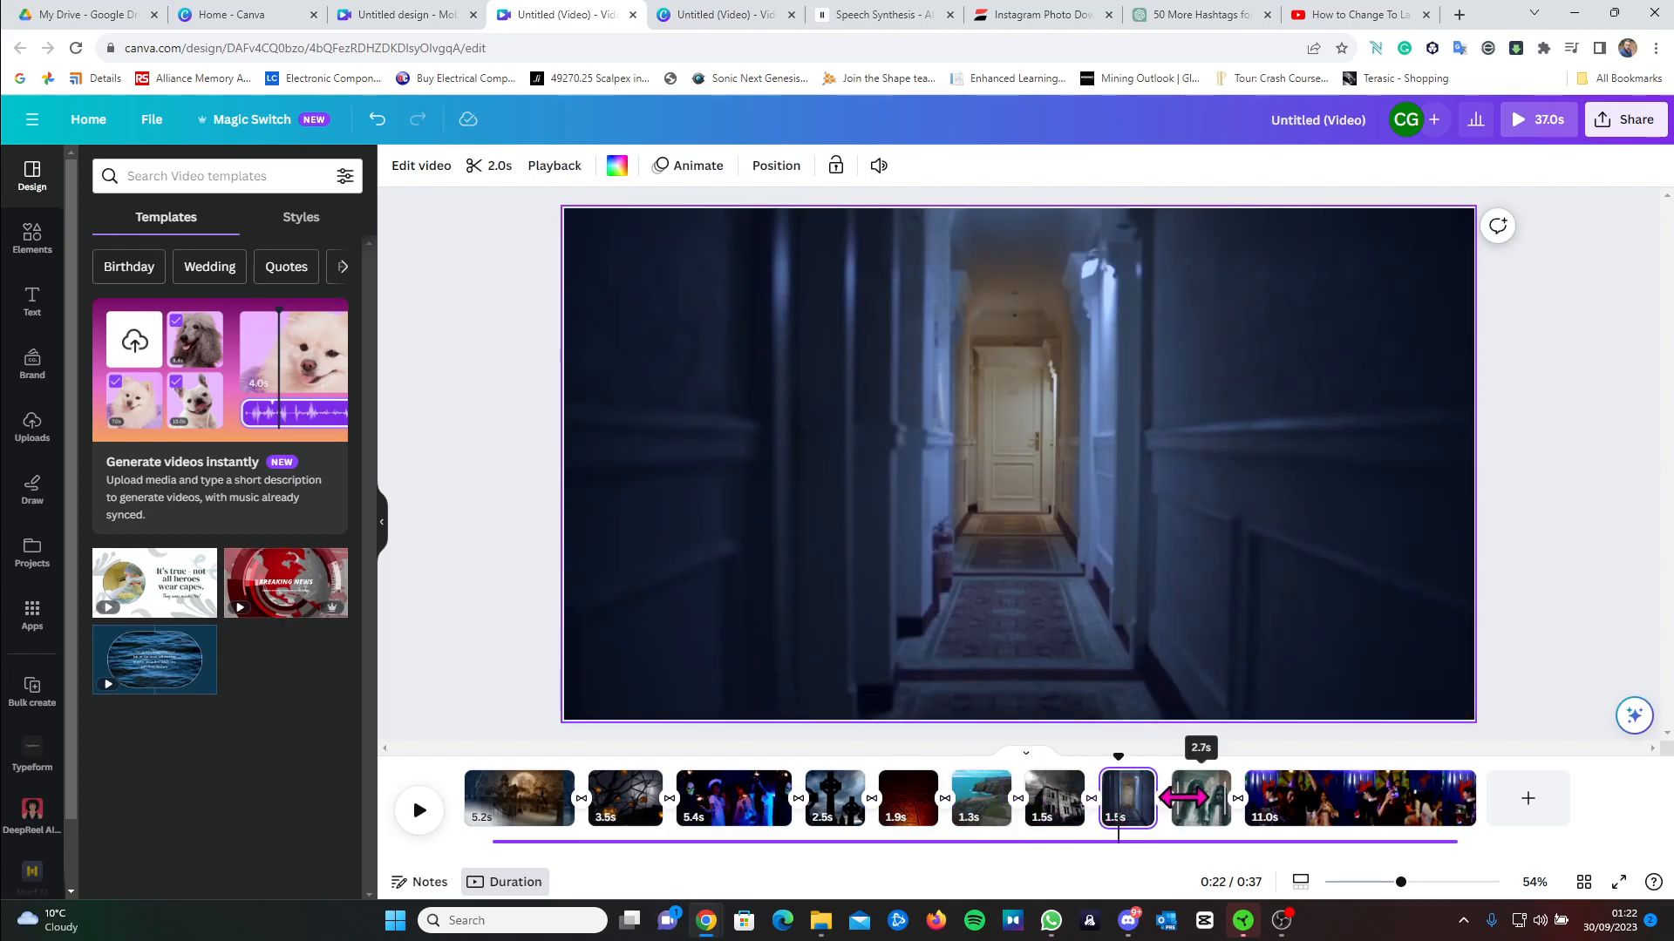
left_click(1358, 799)
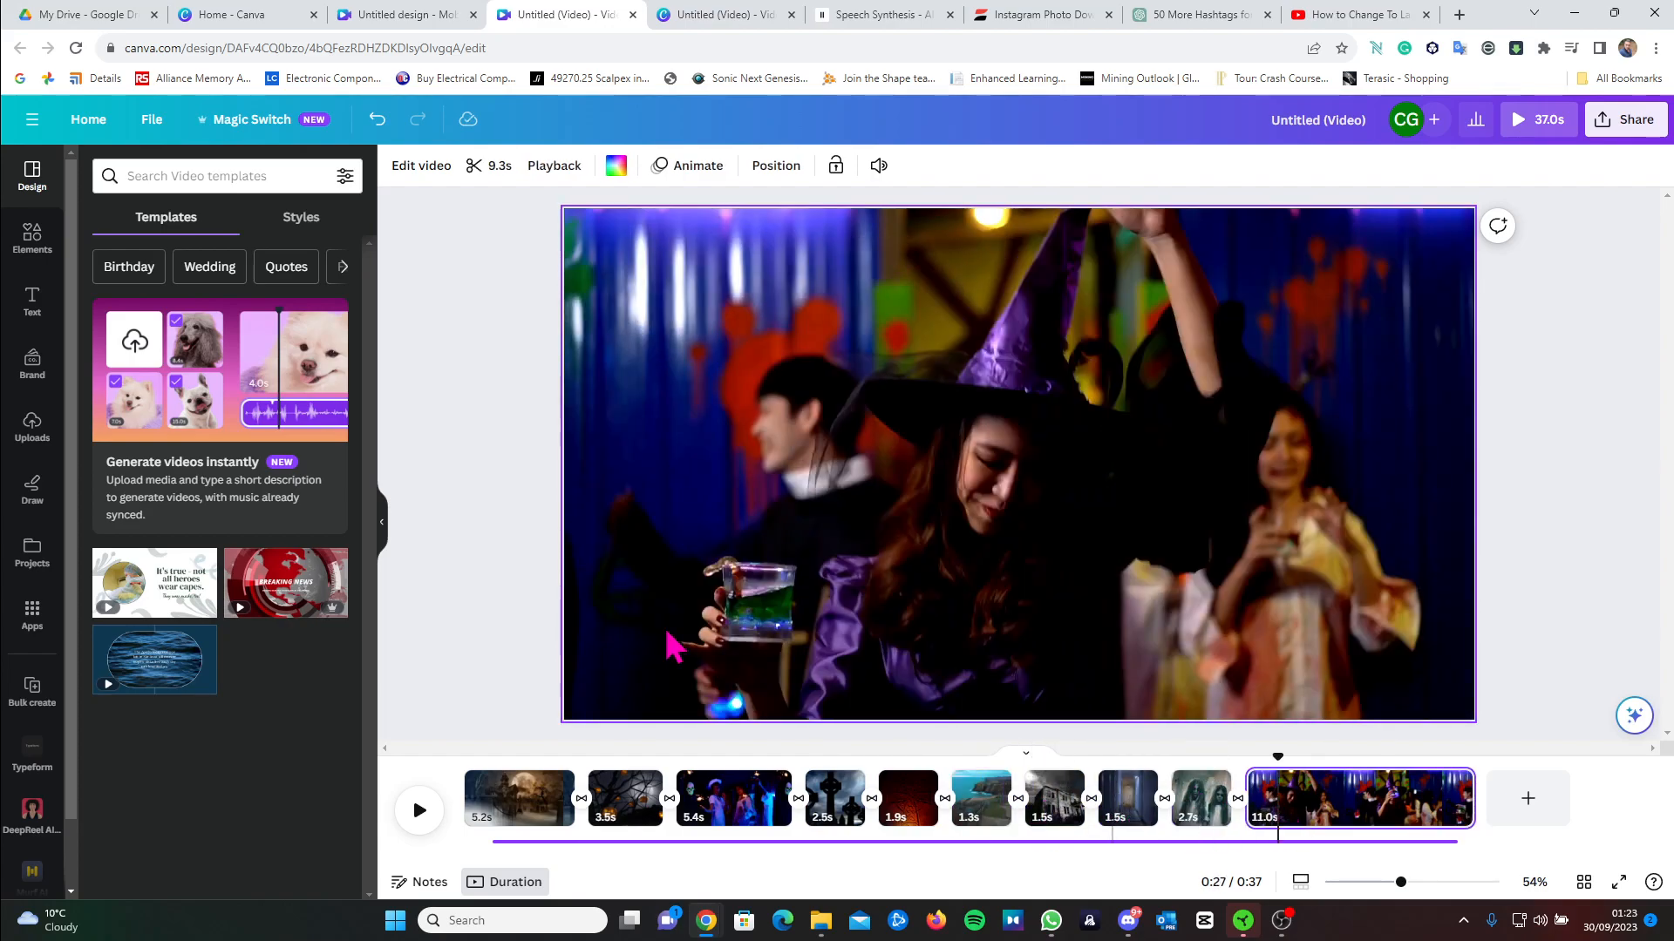
mouse_move(512, 464)
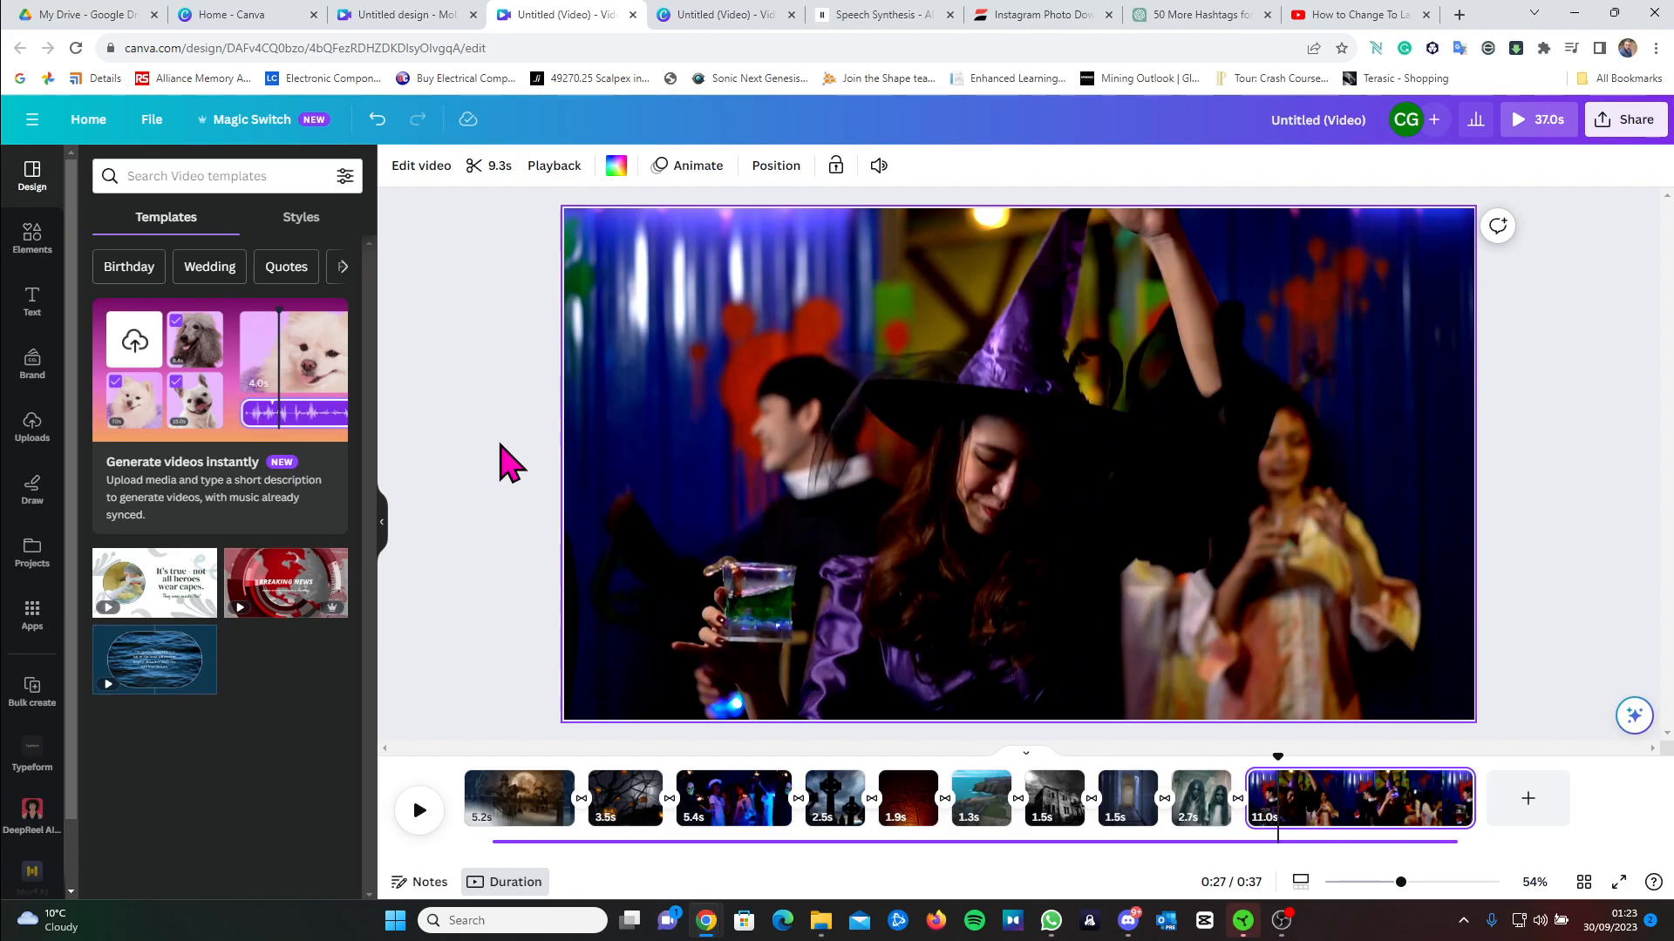